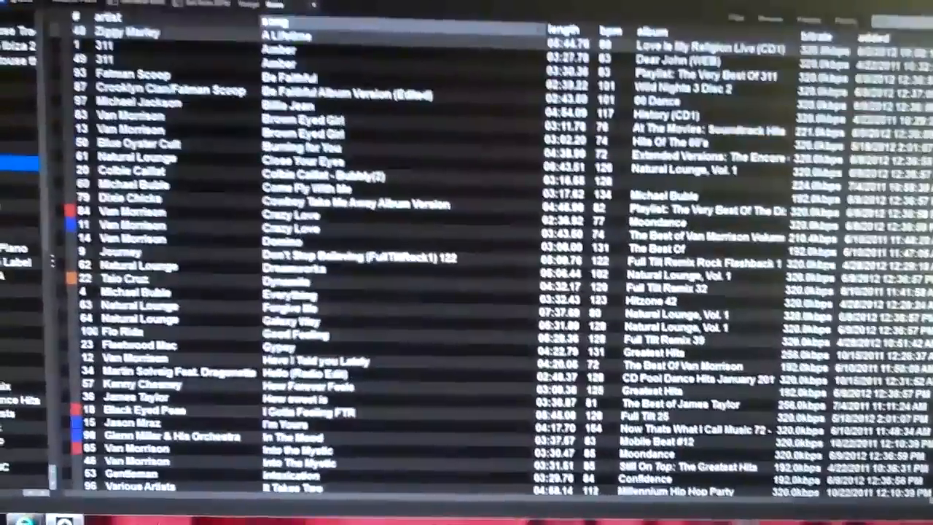
{"action": "scroll", "scroll_direction": "down", "scroll_amount": 3}
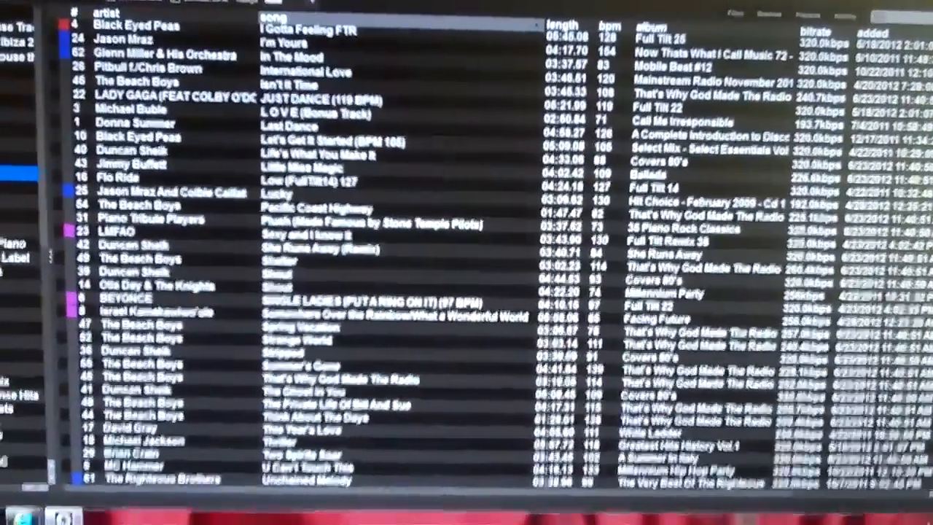